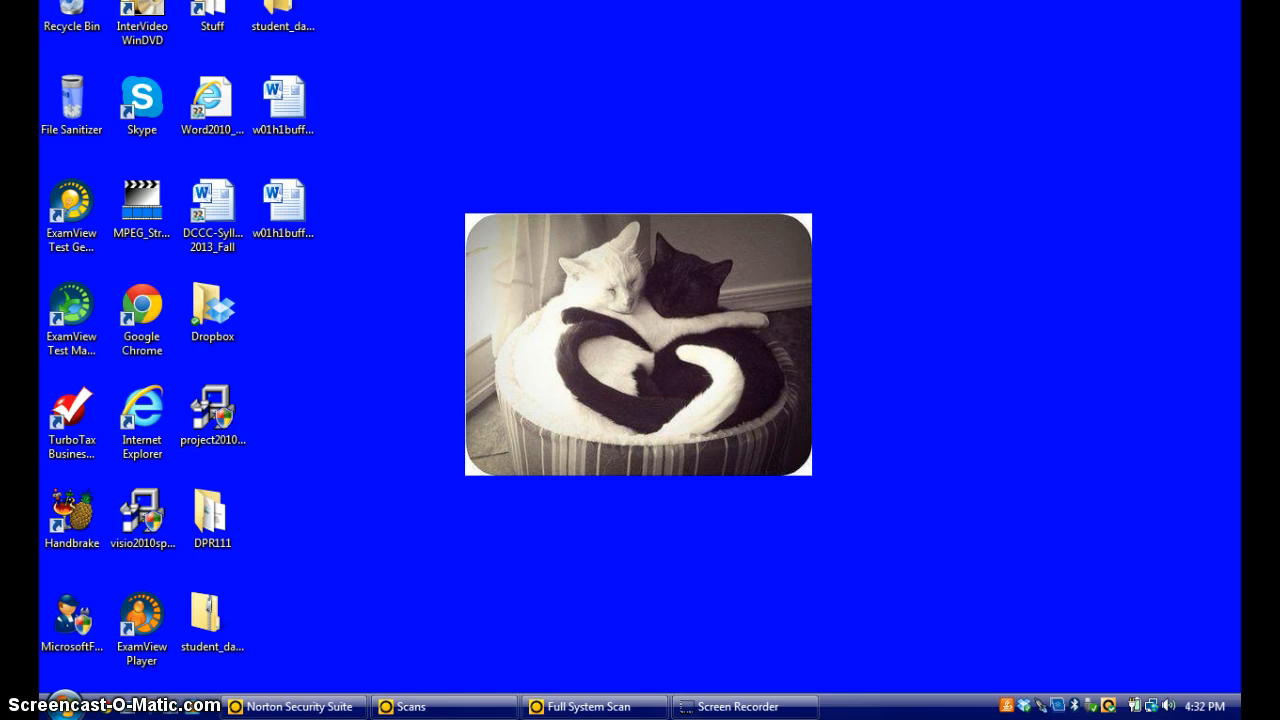
# - Search for 'word', then browse All Programs to the Microsoft Office folder and close the menu
pyautogui.click(881, 508)
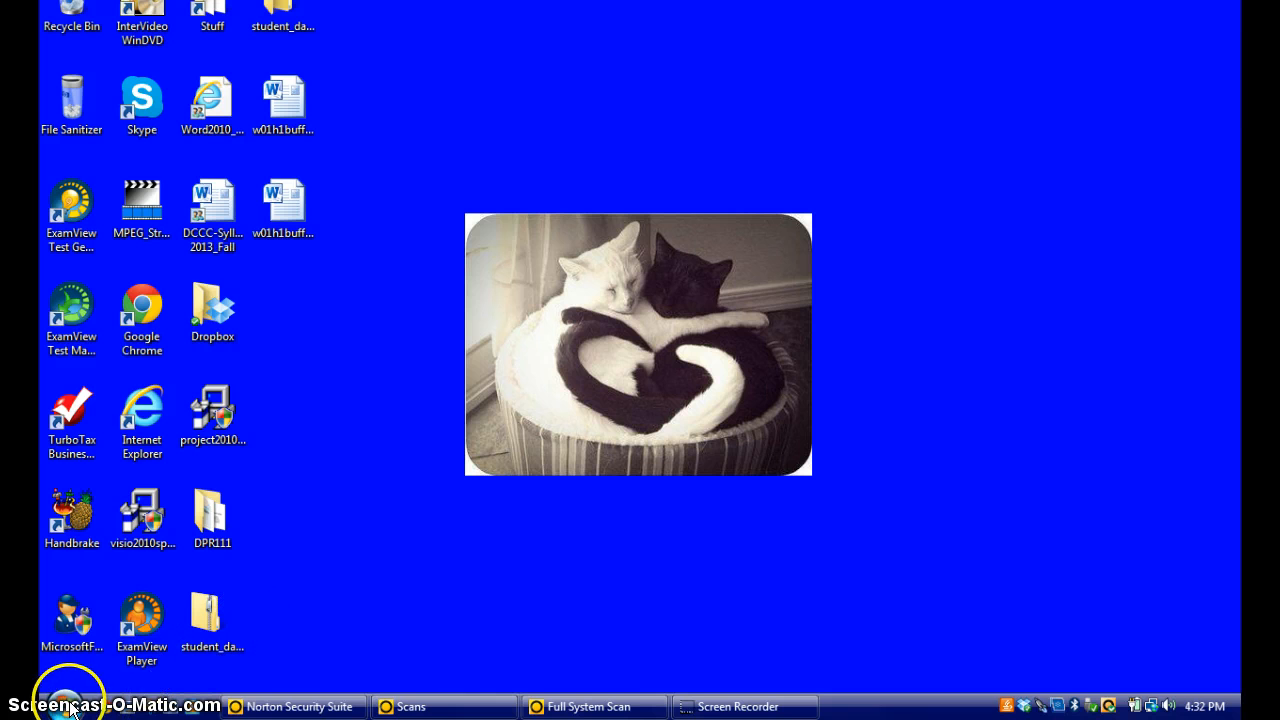
pyautogui.click(65, 705)
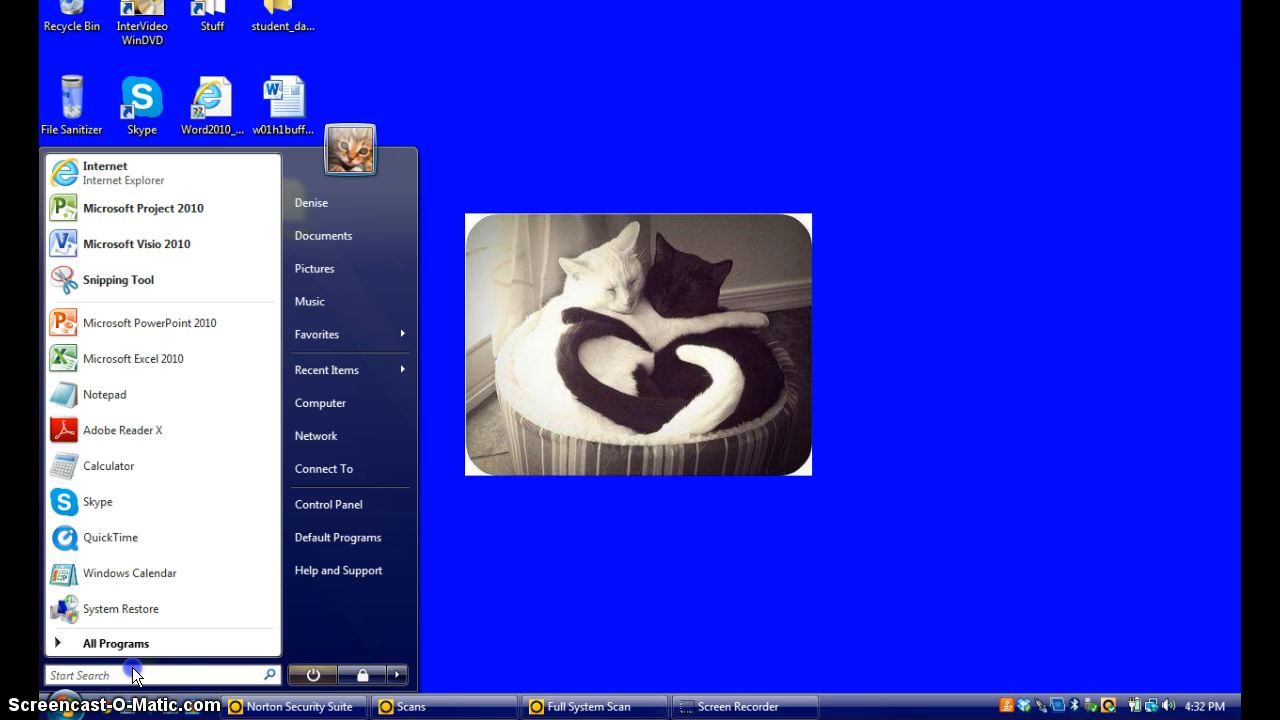
pyautogui.write('word')
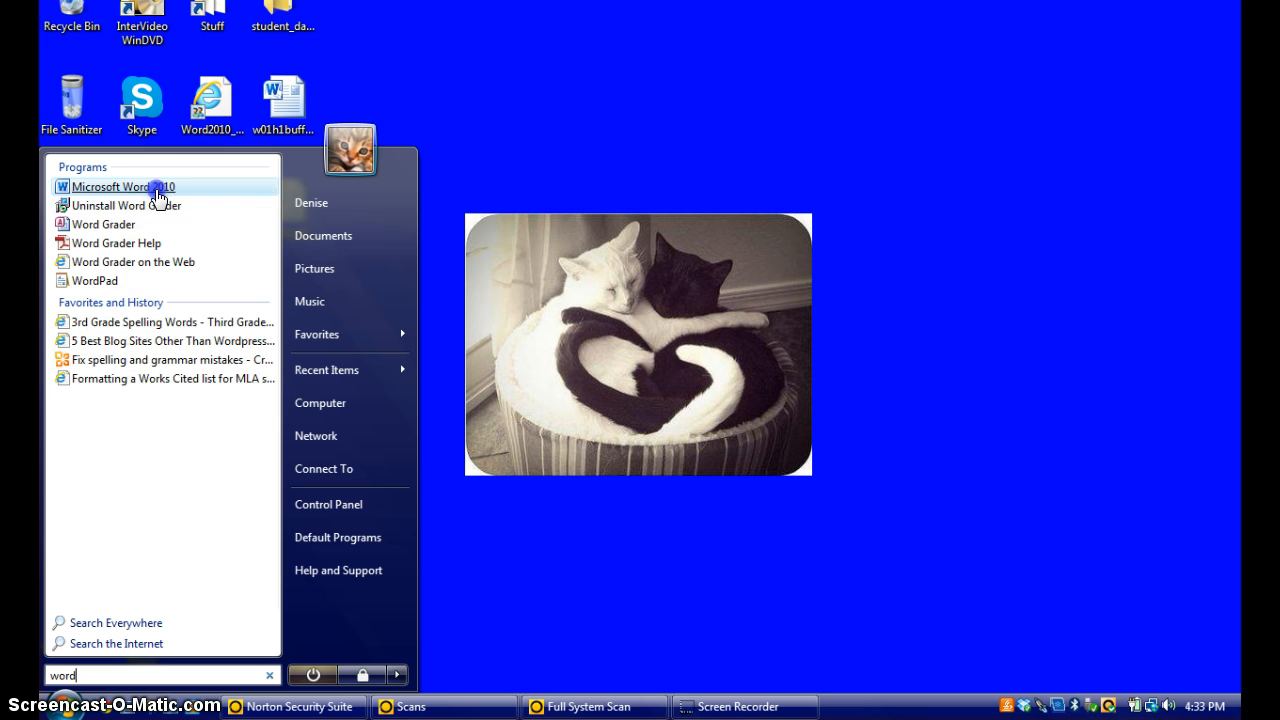
pyautogui.moveTo(125, 187)
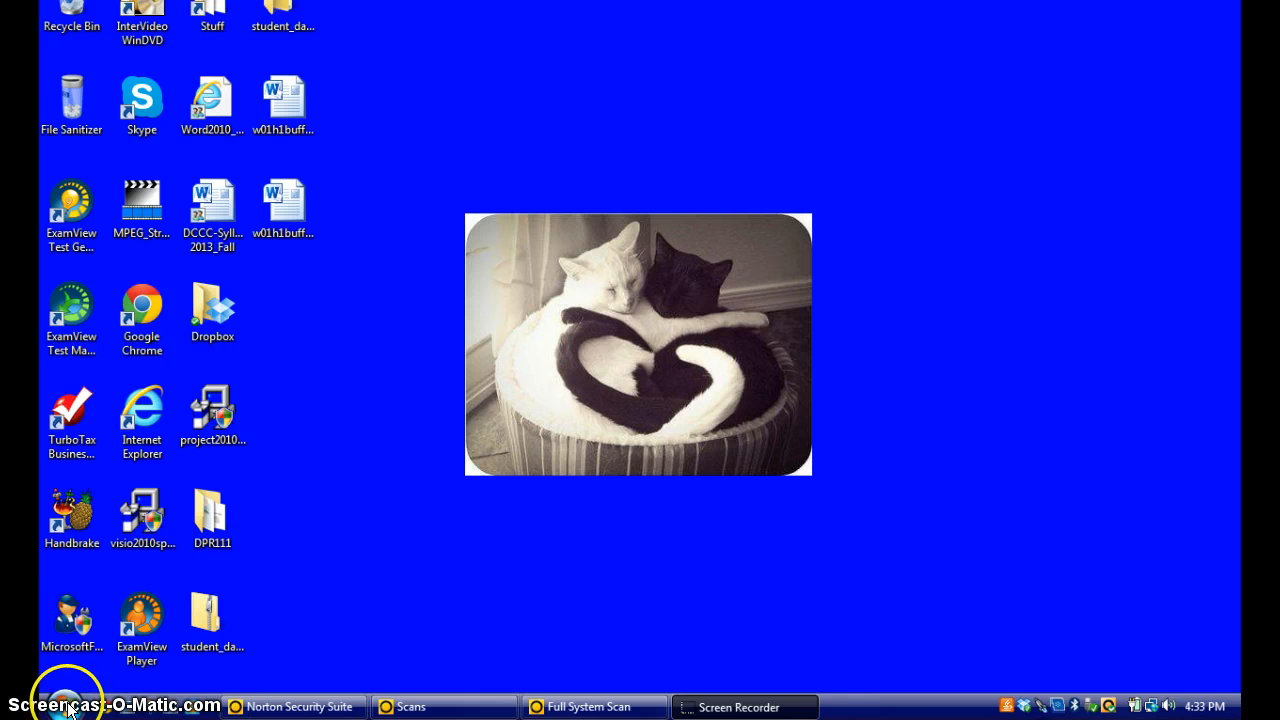
pyautogui.click(65, 705)
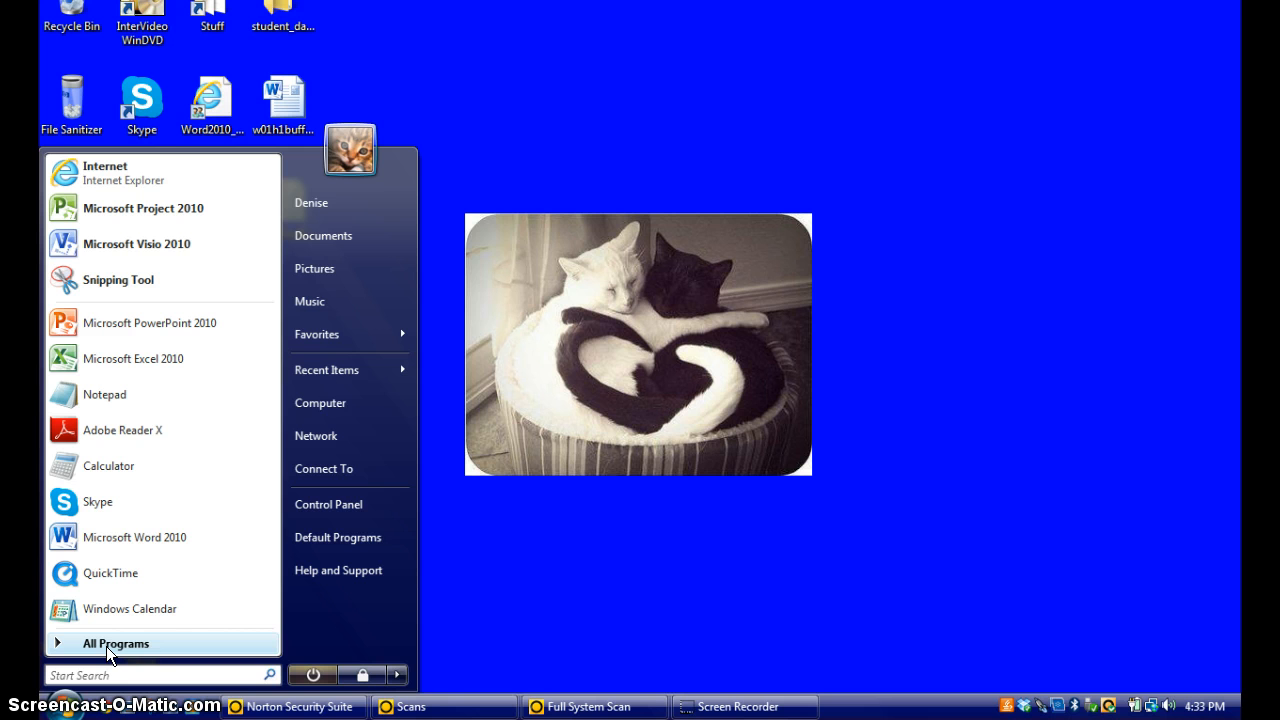
pyautogui.click(116, 643)
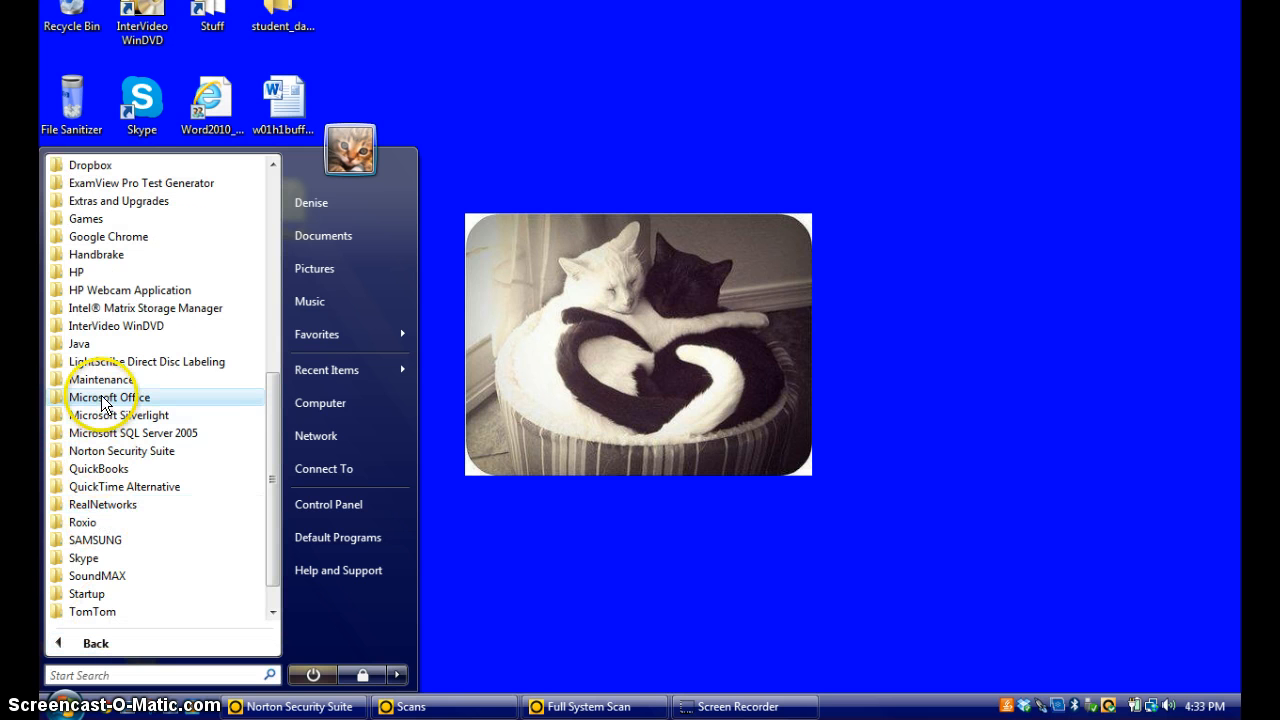
pyautogui.click(109, 397)
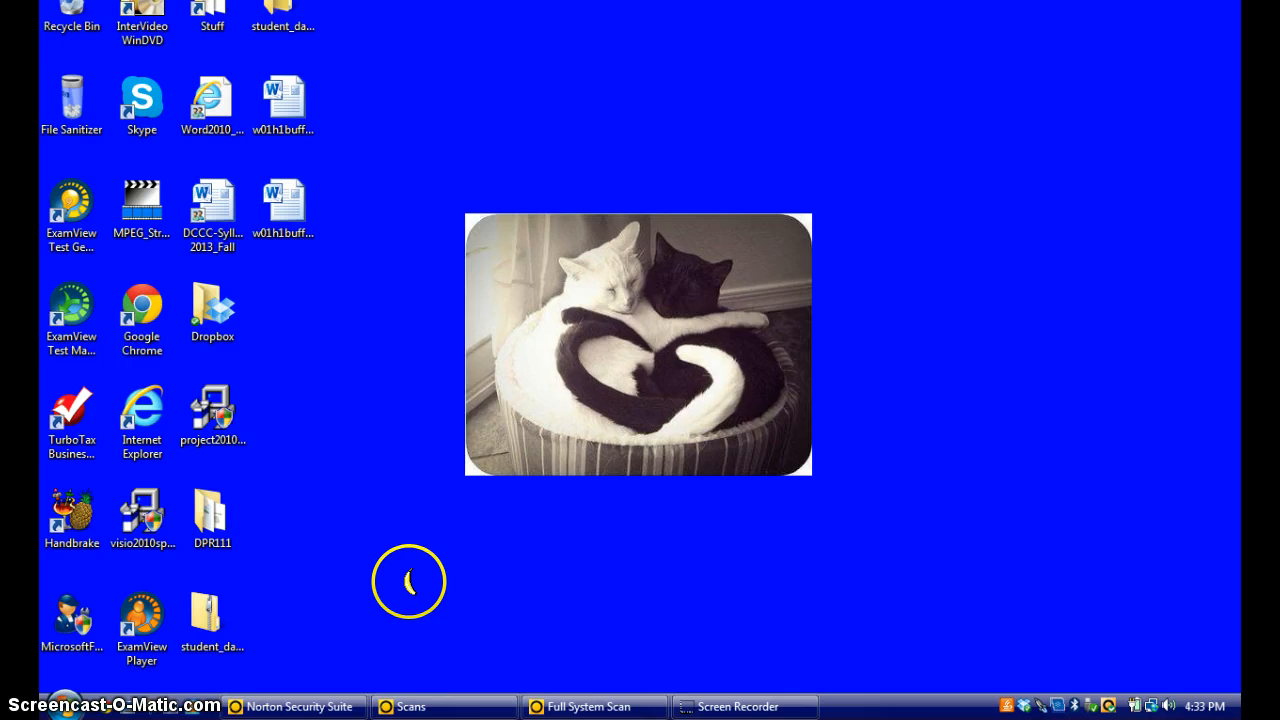
pyautogui.doubleClick(211, 100)
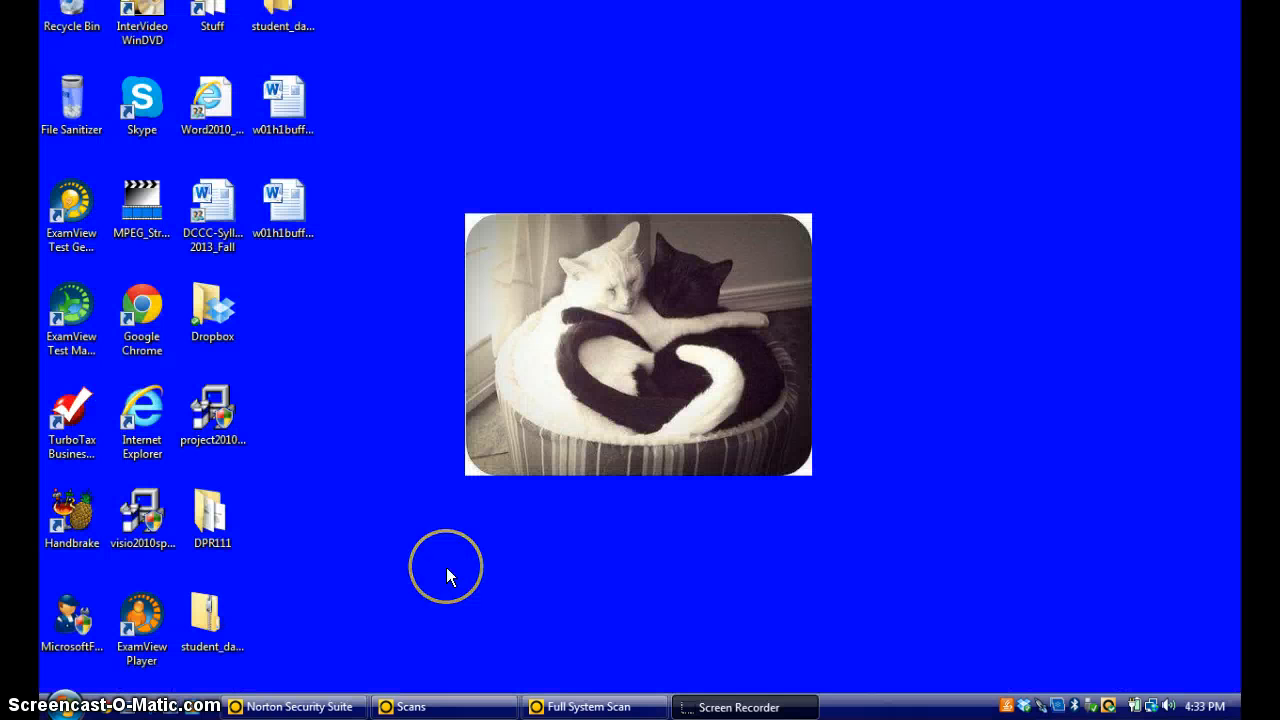
pyautogui.moveTo(448, 576)
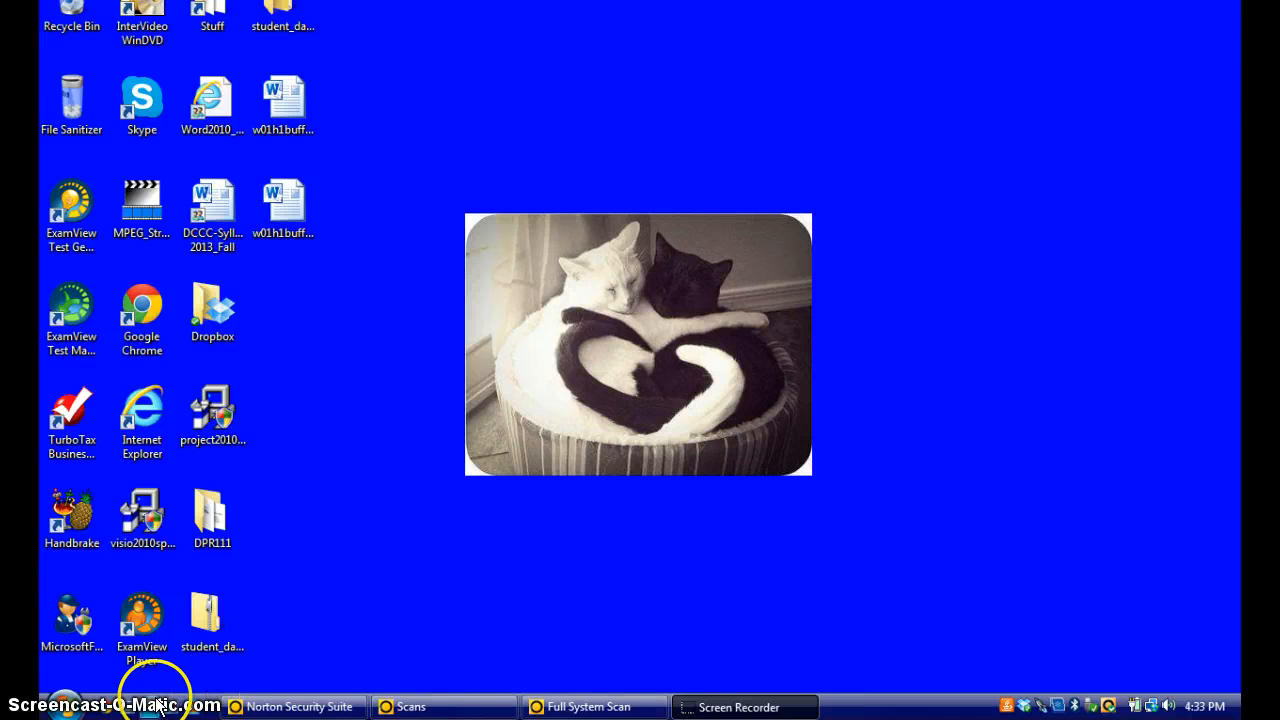
# - Search the Start menu for 'word' again and bring up Microsoft Word 2010's shortcut menu
pyautogui.click(65, 705)
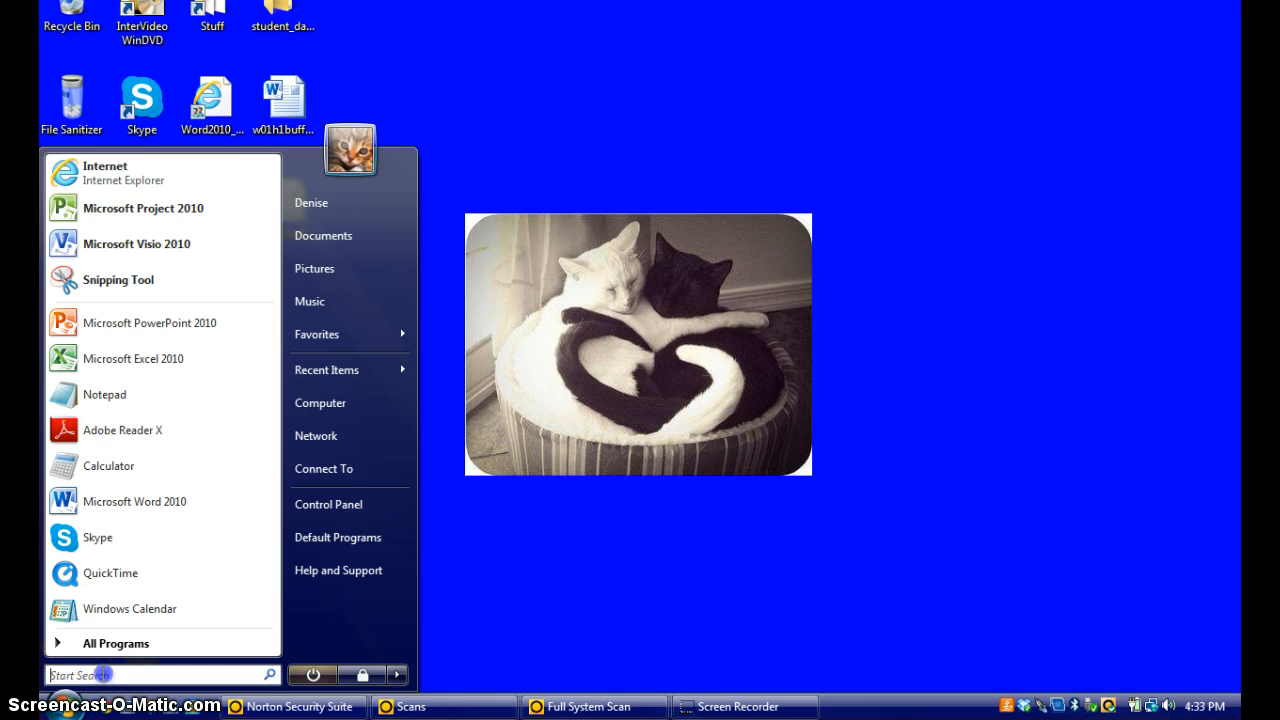
pyautogui.write('w')
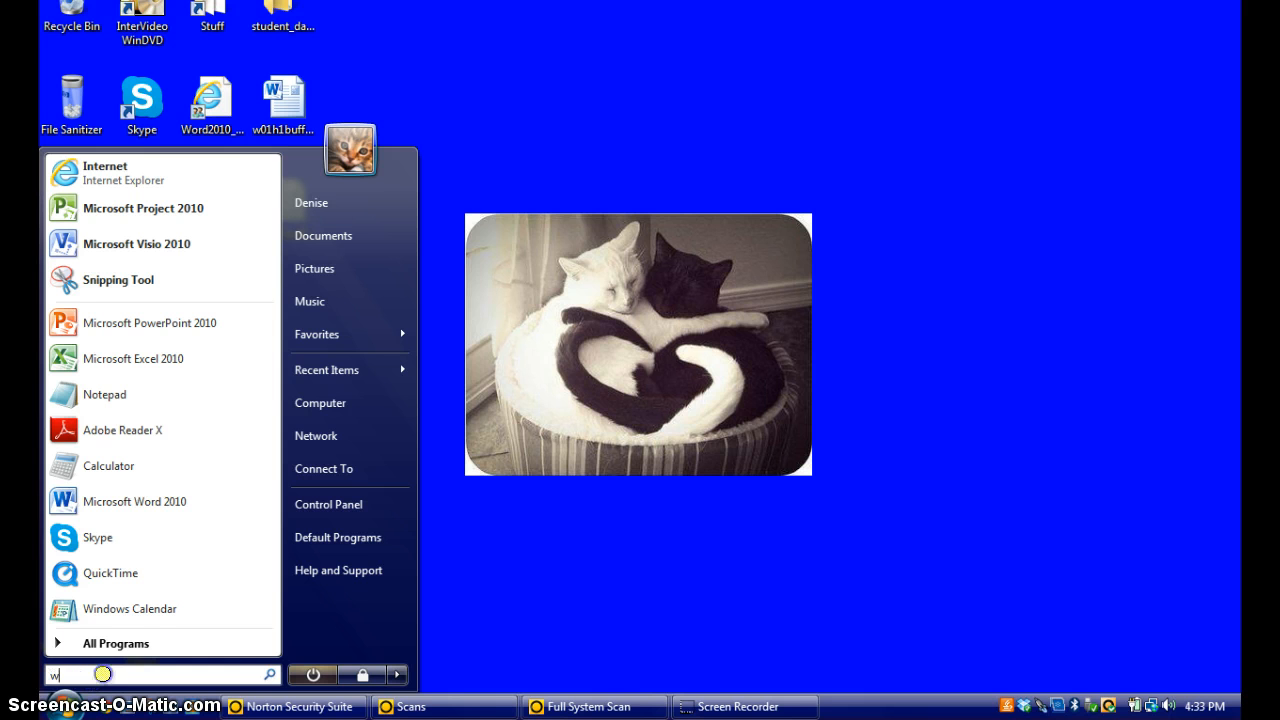
pyautogui.write('ord')
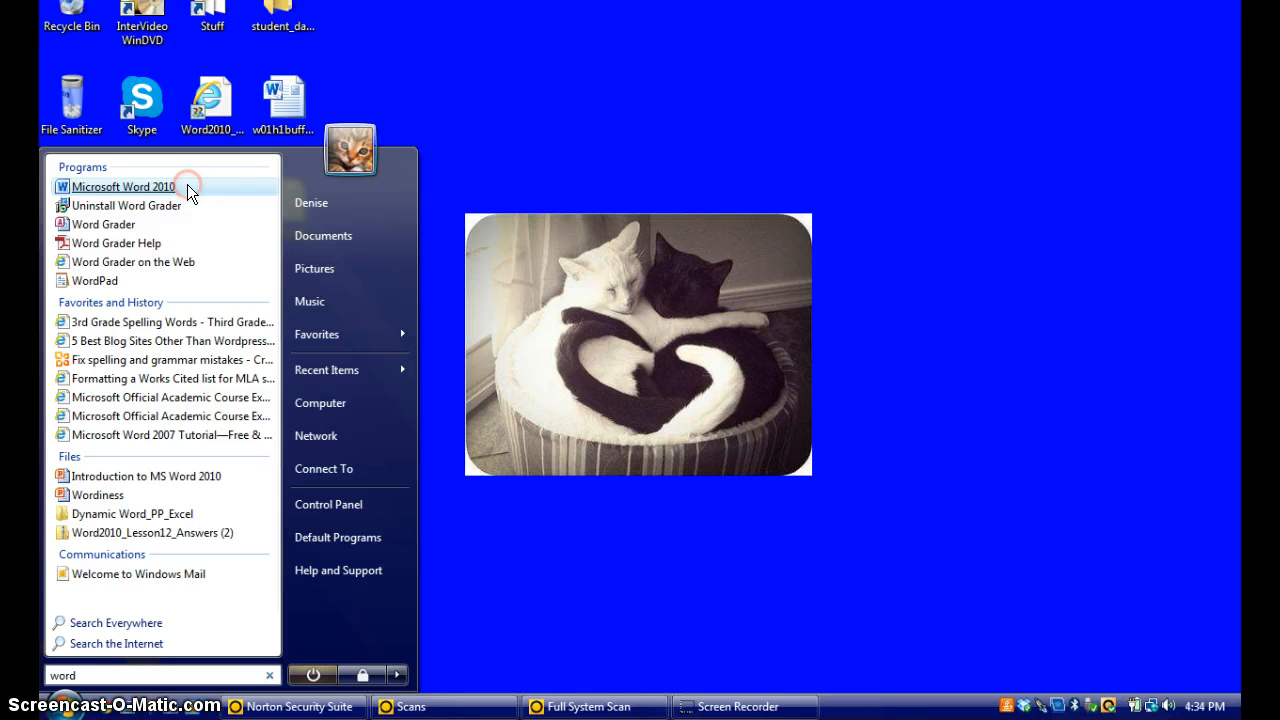
pyautogui.rightClick(122, 187)
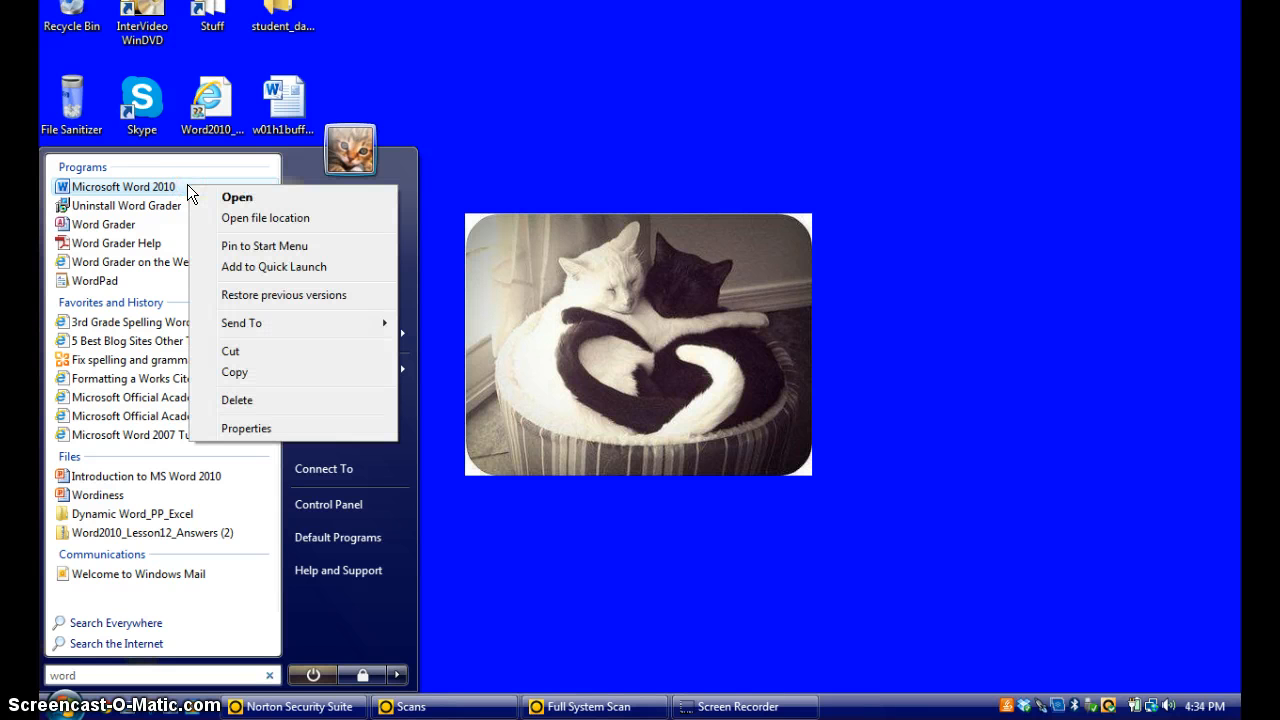
pyautogui.moveTo(264, 246)
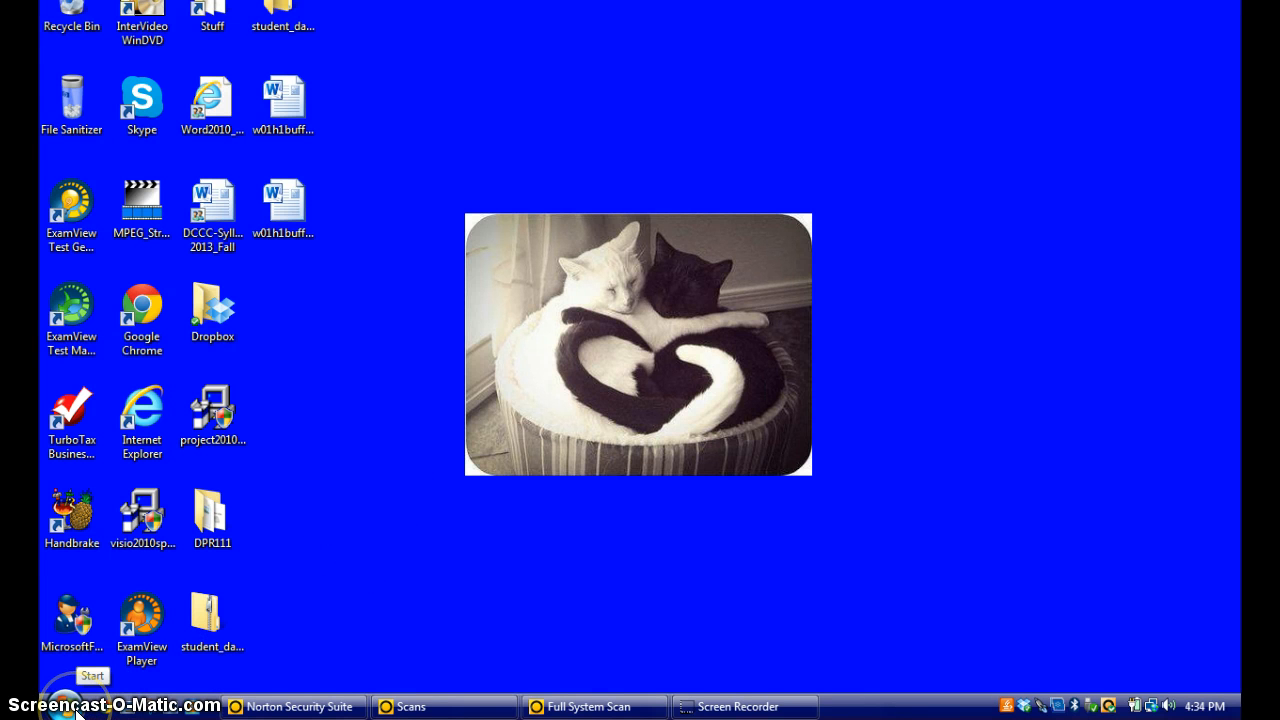
# - Bring up the shortcut menu of the pinned Microsoft Word 2010 Start menu entry
pyautogui.click(28, 703)
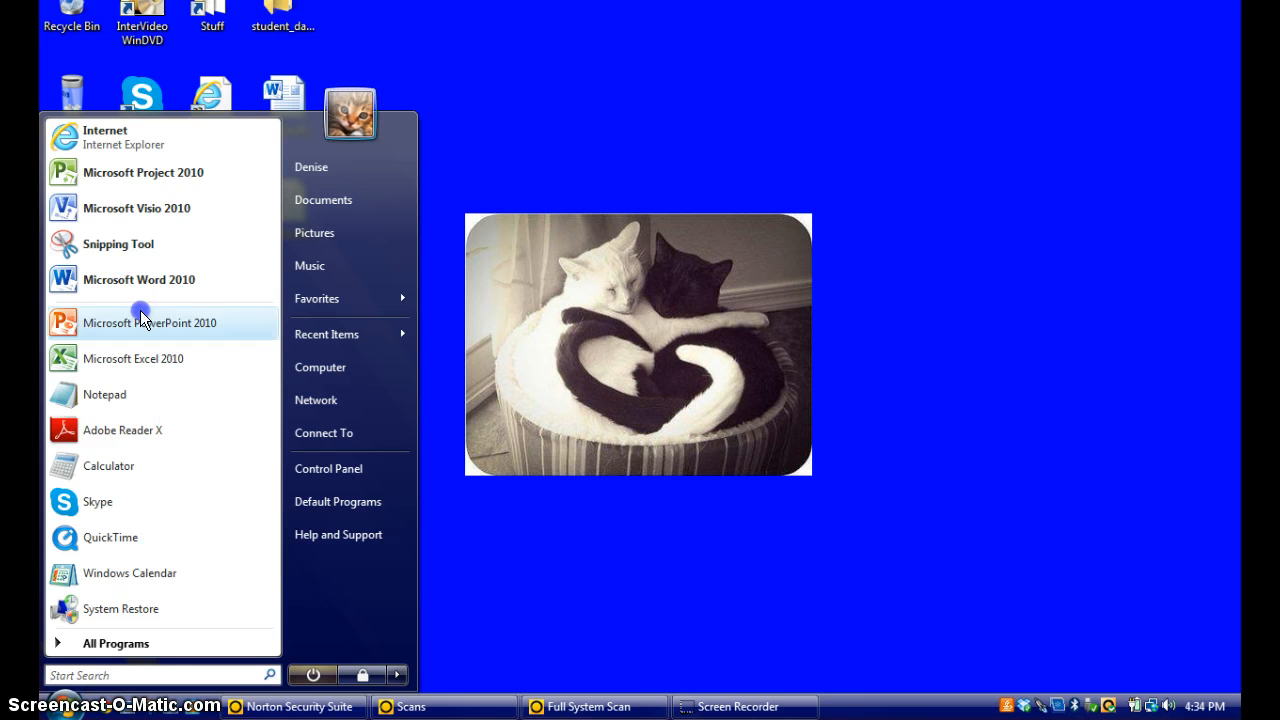
pyautogui.moveTo(182, 289)
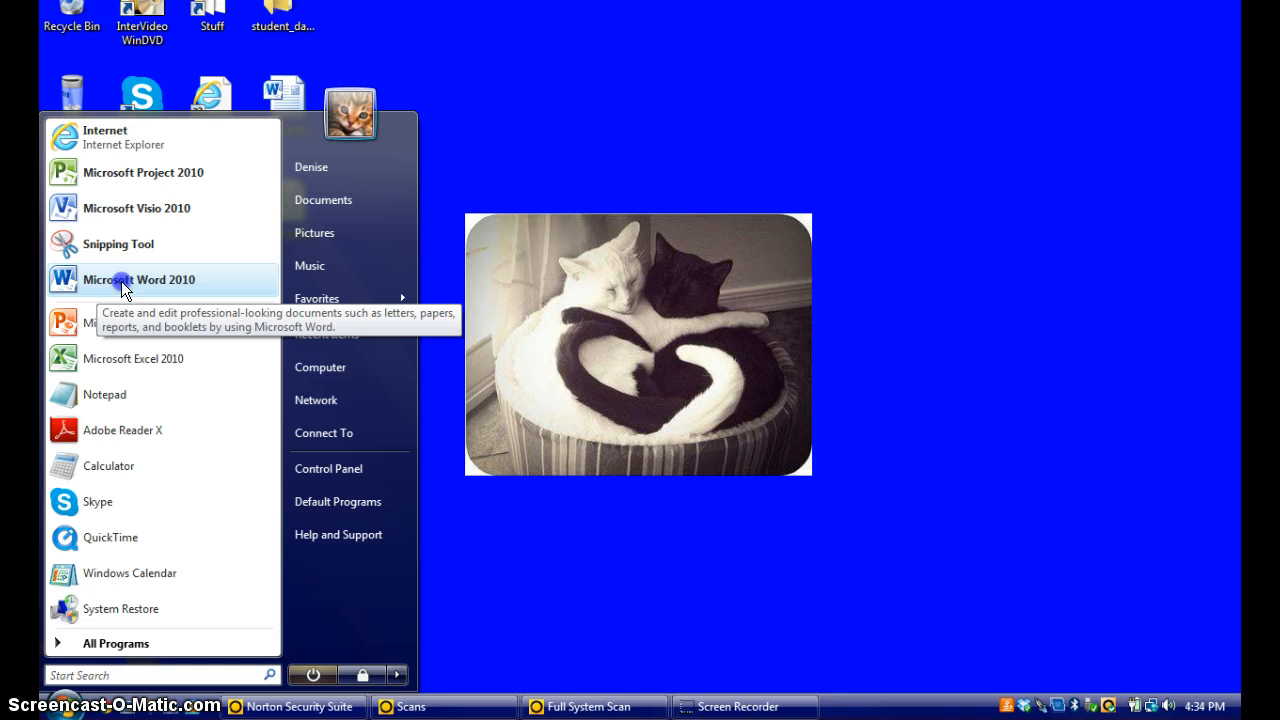
pyautogui.moveTo(202, 288)
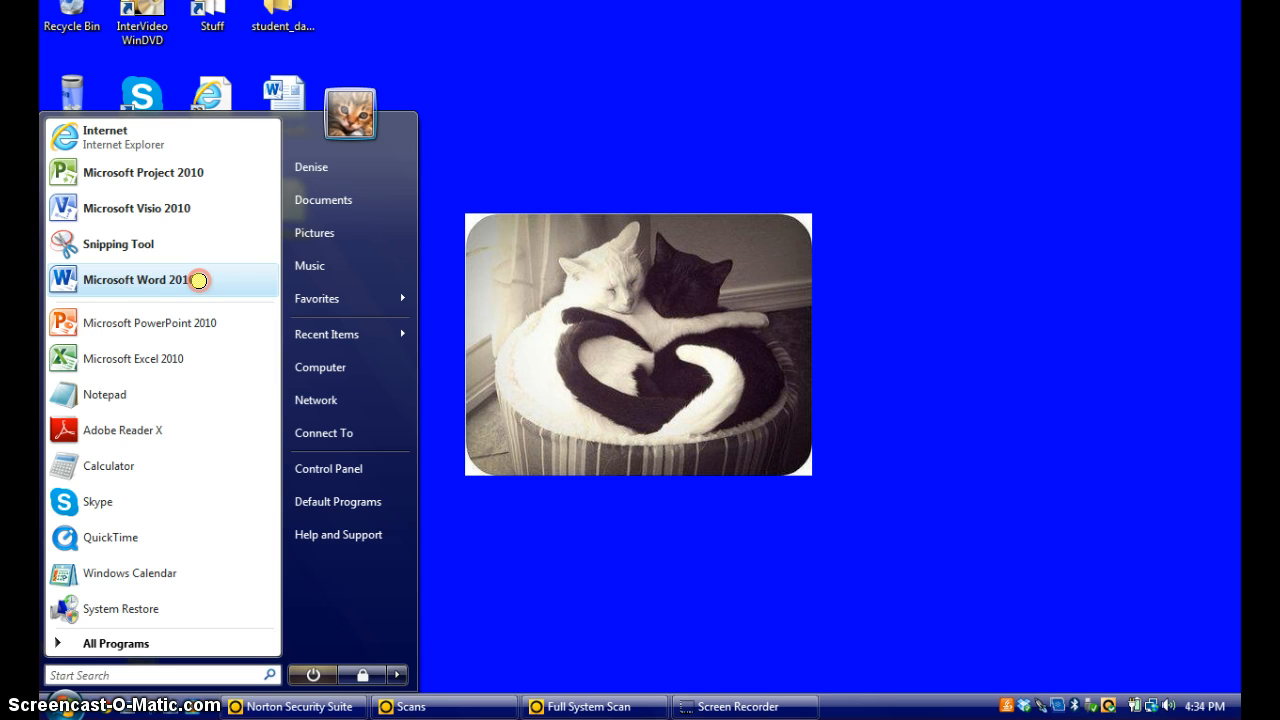
pyautogui.rightClick(138, 279)
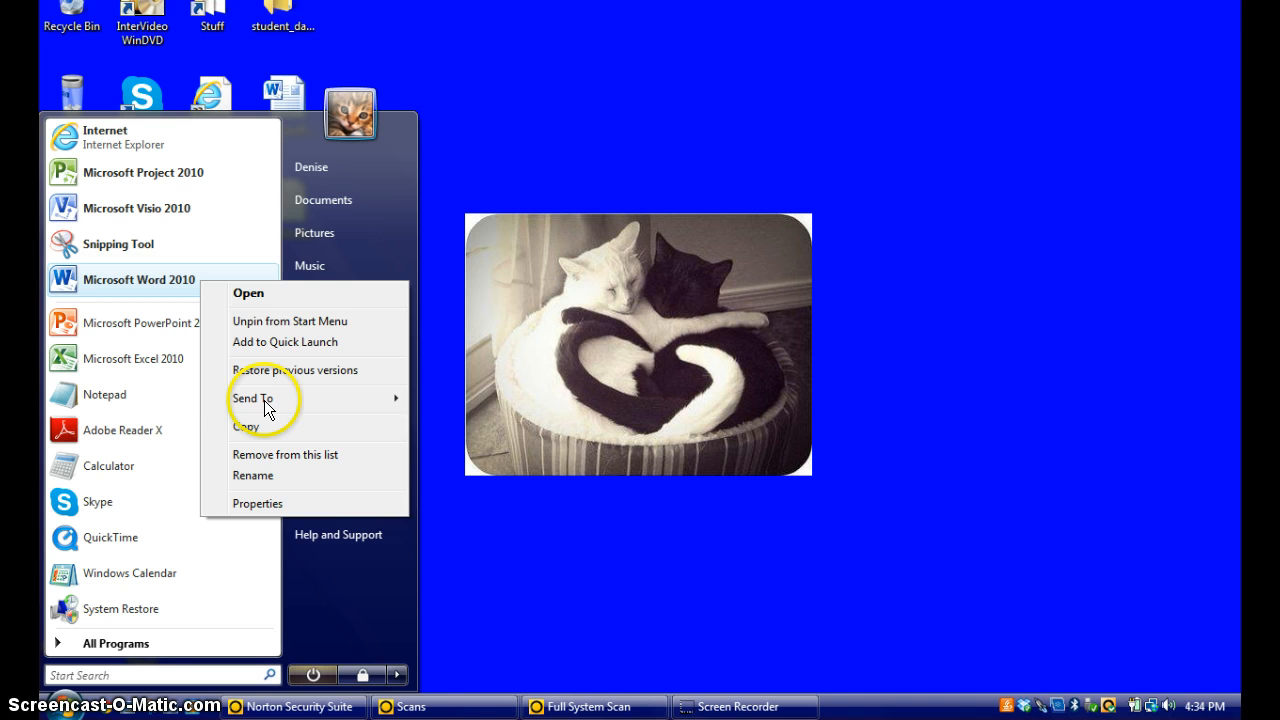
pyautogui.moveTo(266, 398)
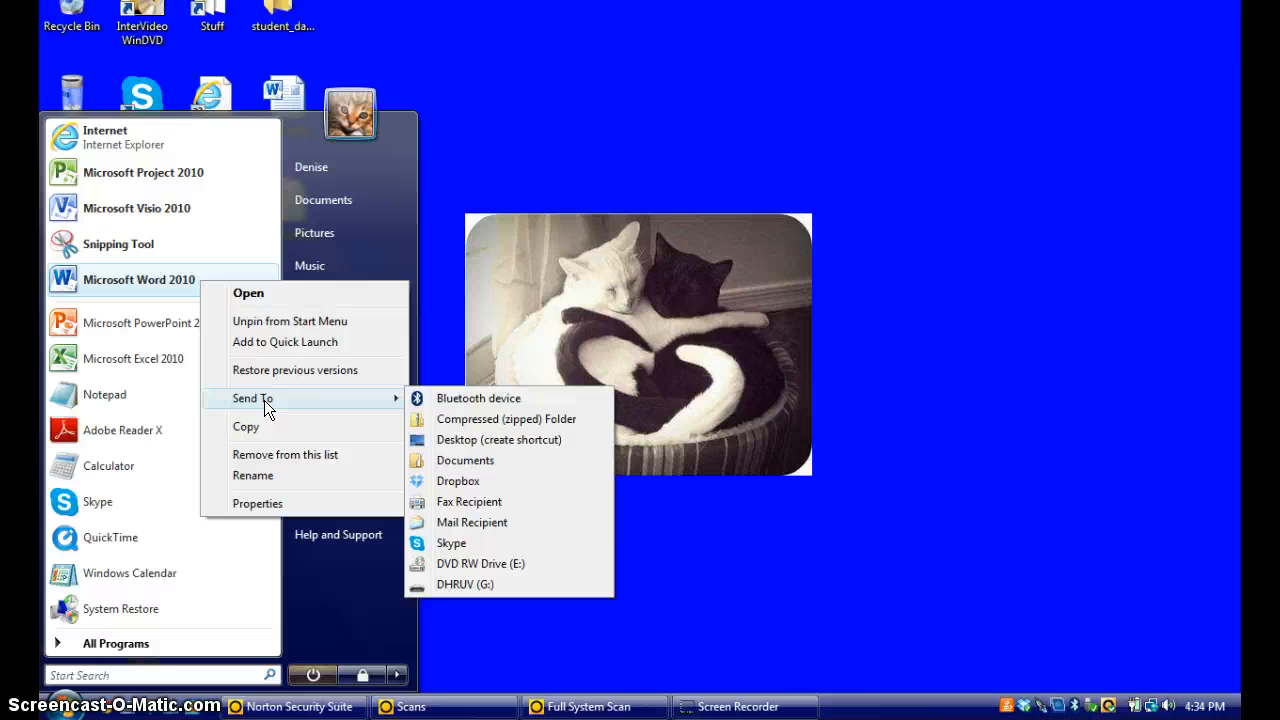
pyautogui.moveTo(499, 440)
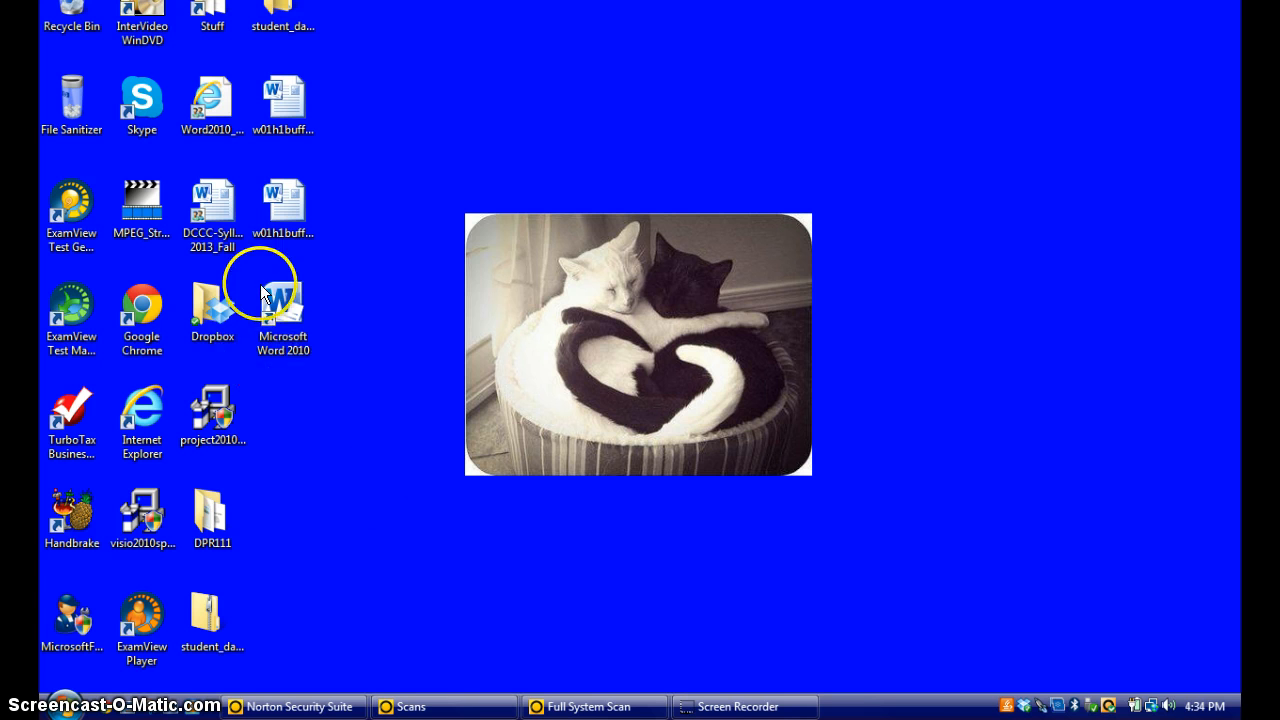
pyautogui.moveTo(322, 422)
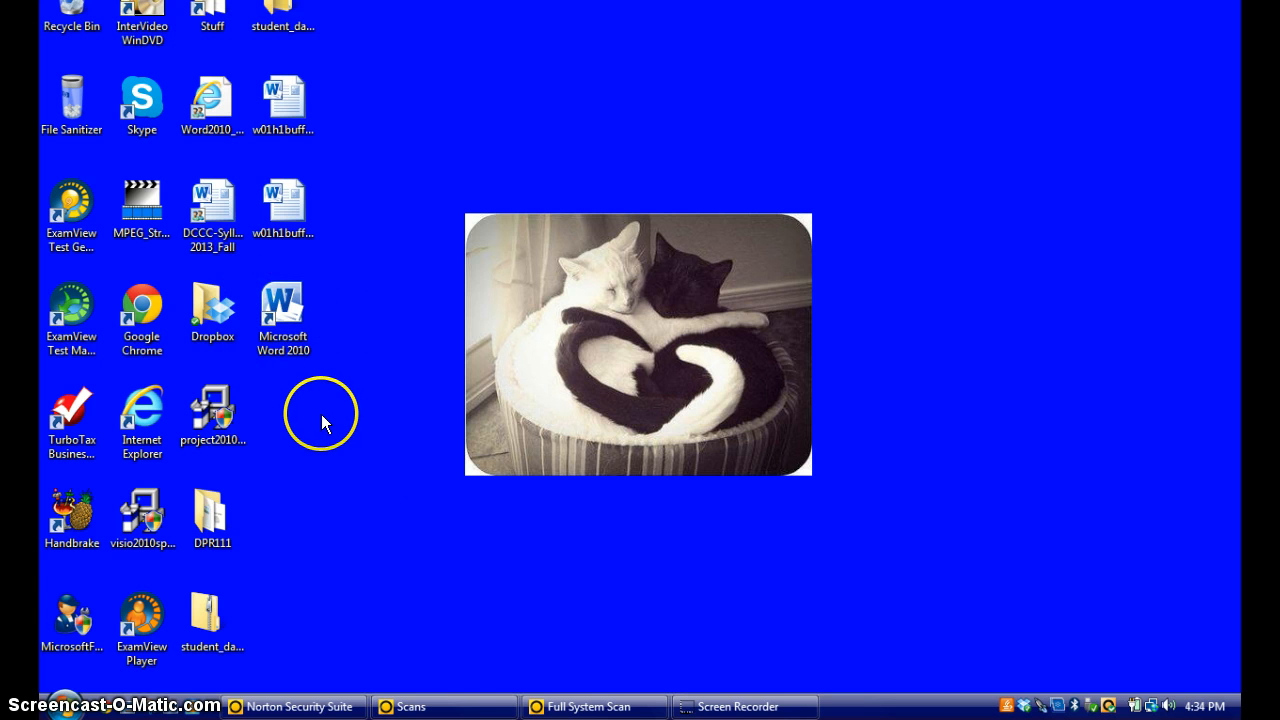
# - Select and double-click the Microsoft Word 2010 desktop shortcut to launch Word
pyautogui.click(283, 310)
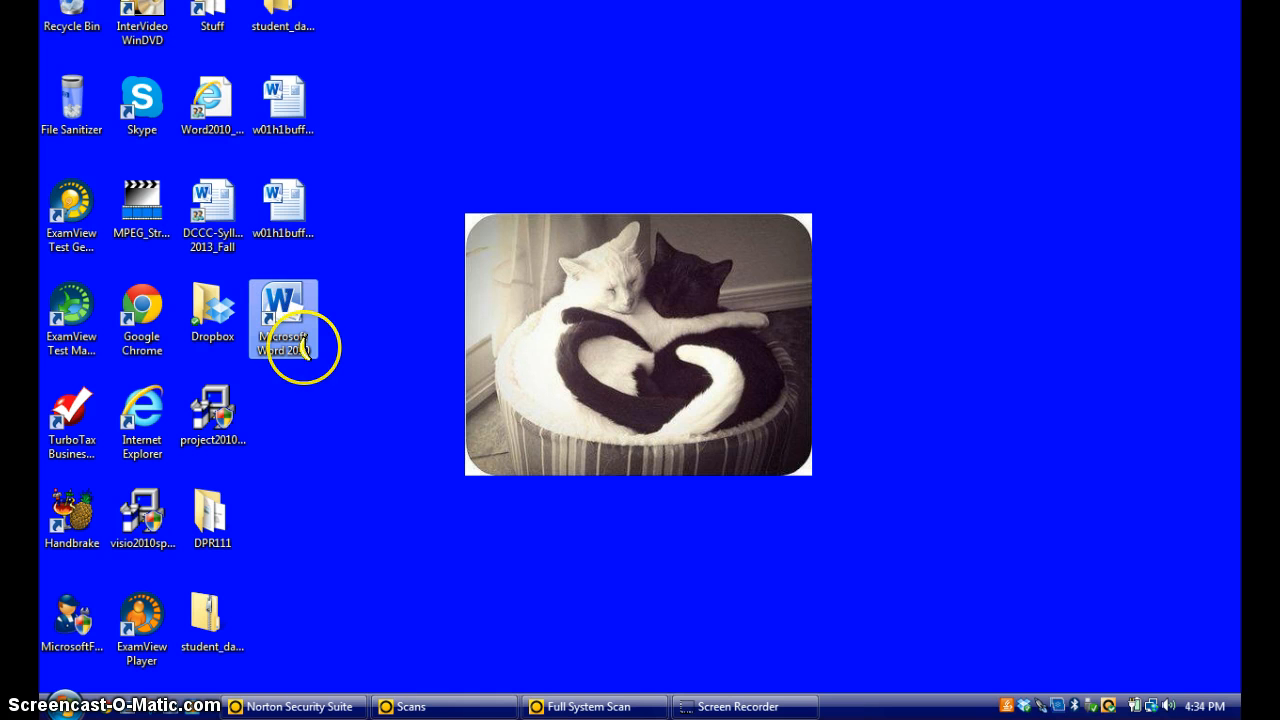
pyautogui.doubleClick(283, 310)
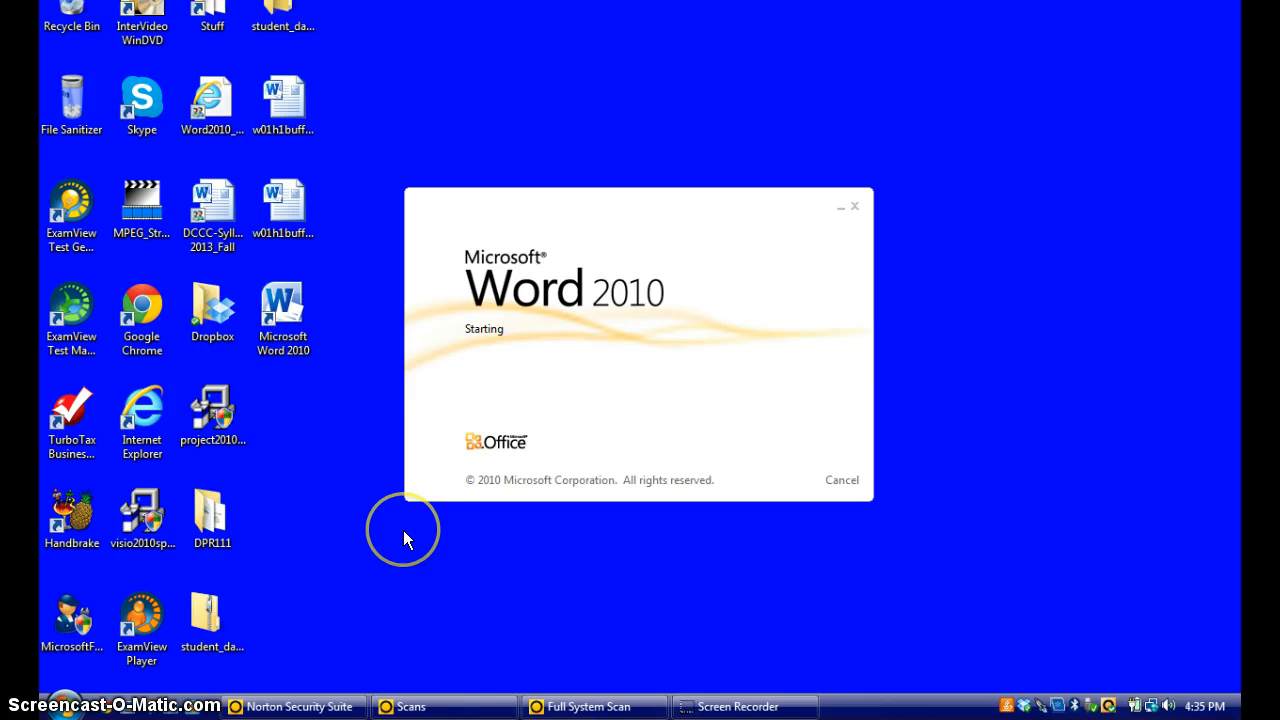